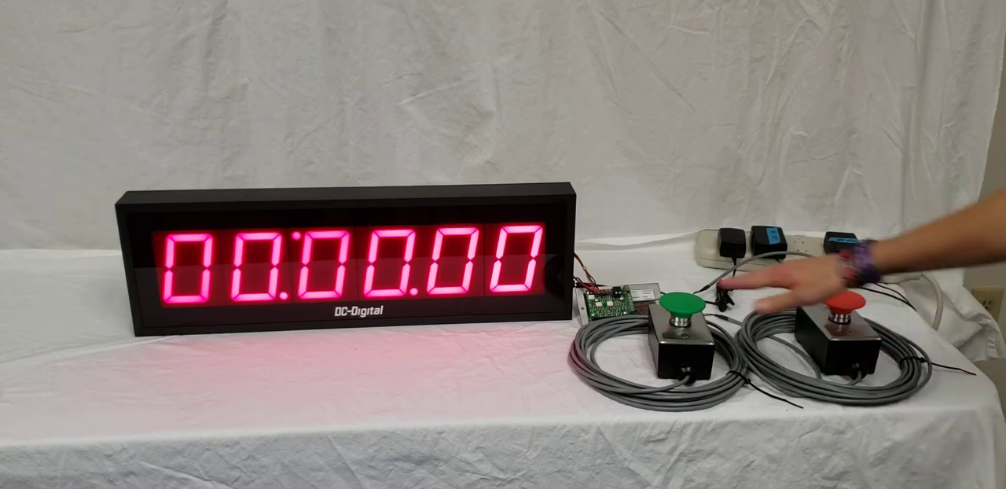
pyautogui.click(837, 302)
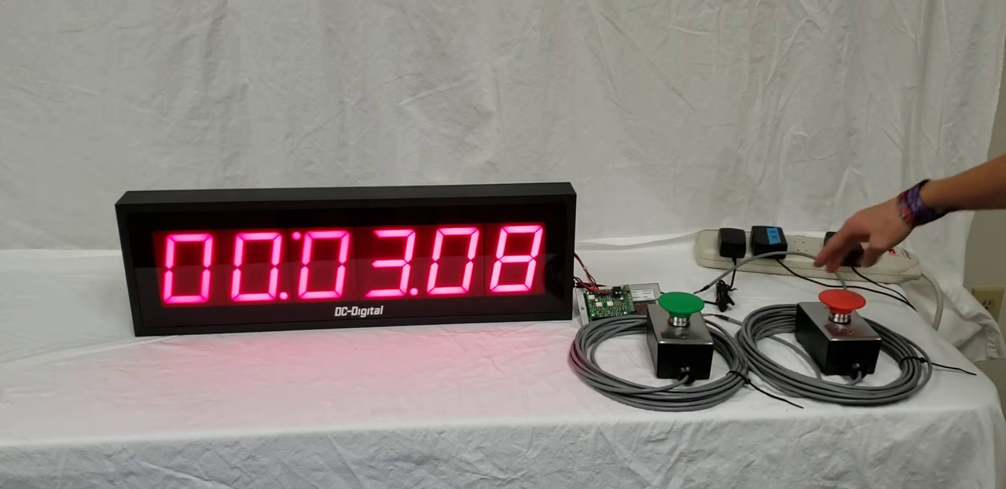
pyautogui.click(841, 299)
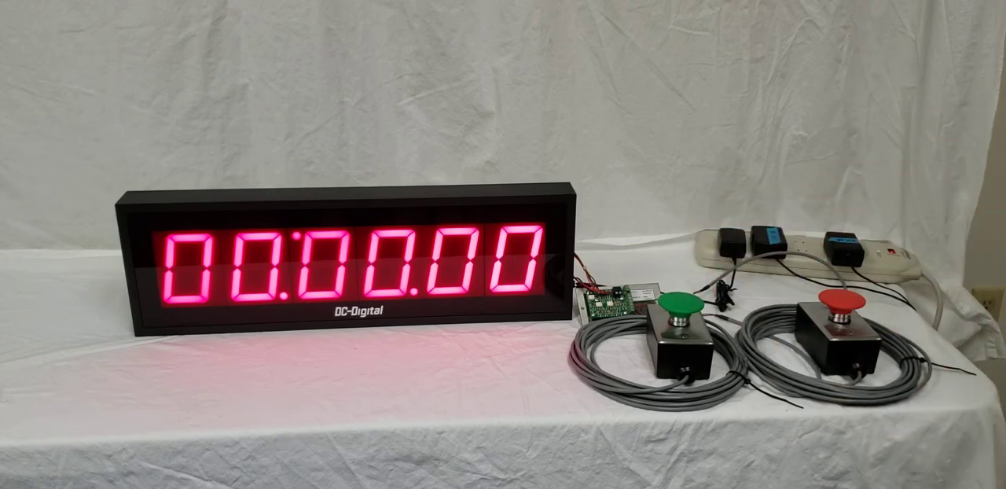